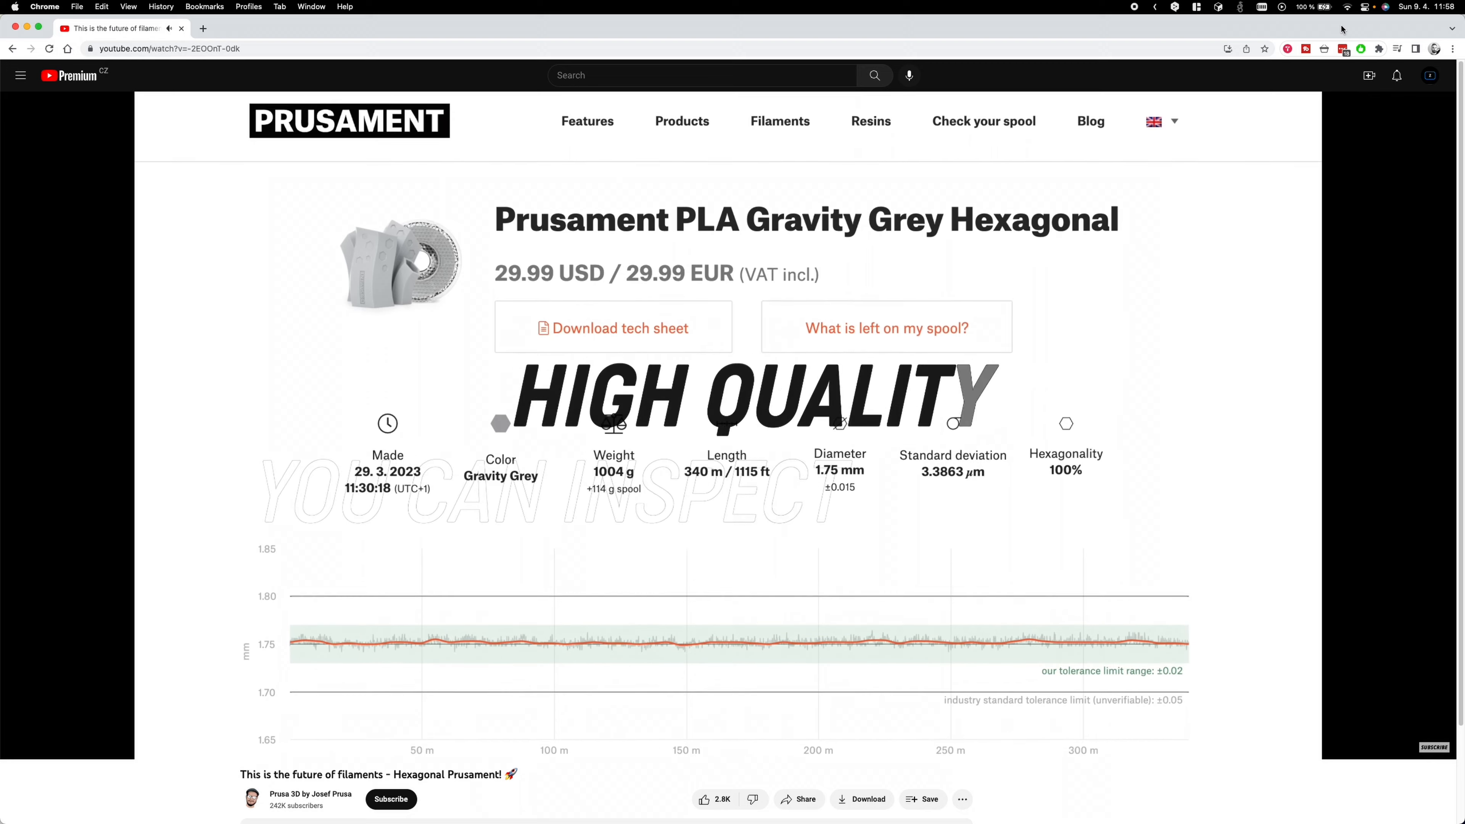
Follow the Prusament PLA Gravity Grey Hex 1kg order item link, landing on a 404 page.
scroll(down, 3)
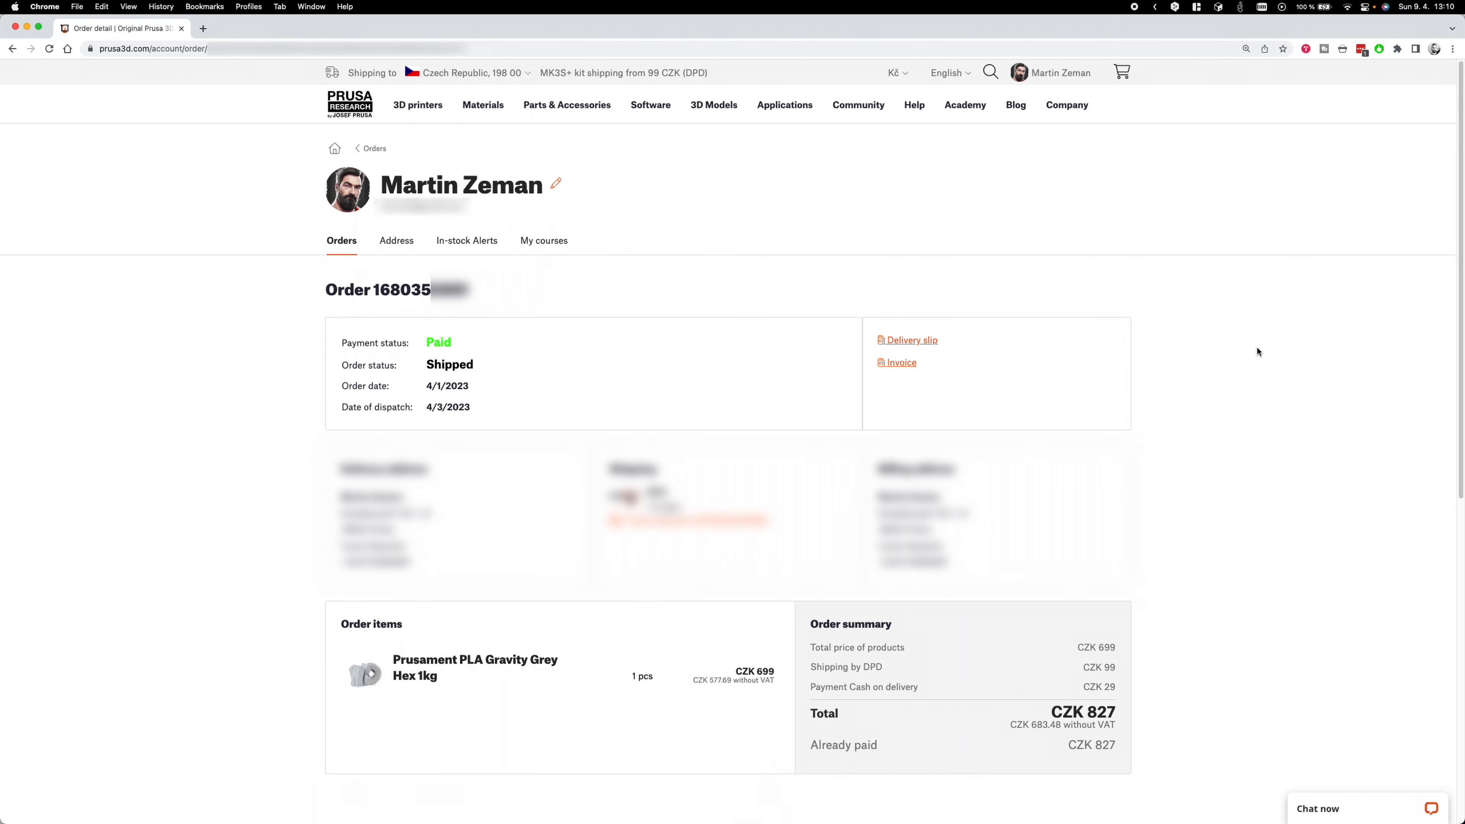
mouse_move(554, 670)
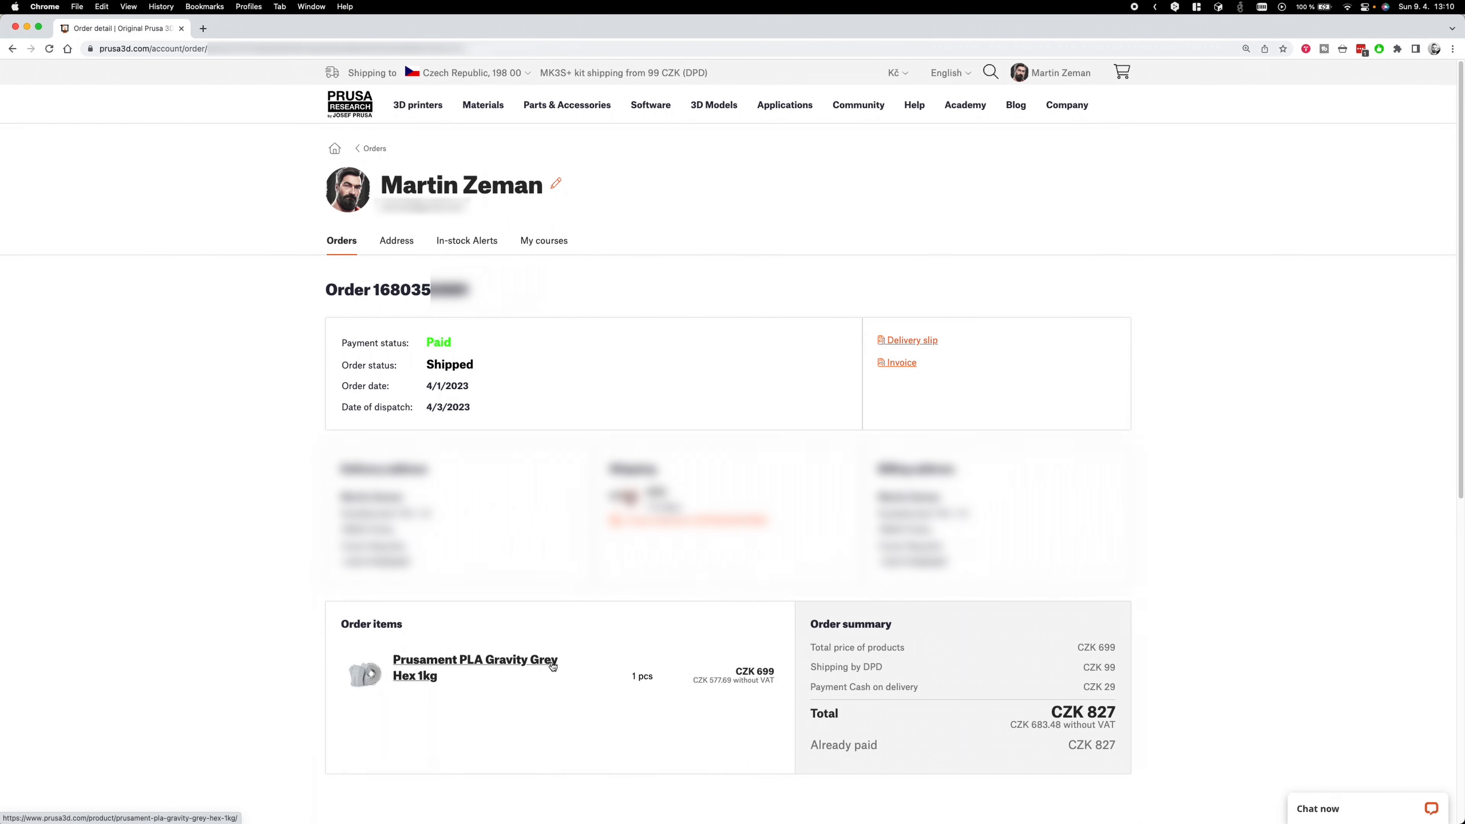
click(475, 659)
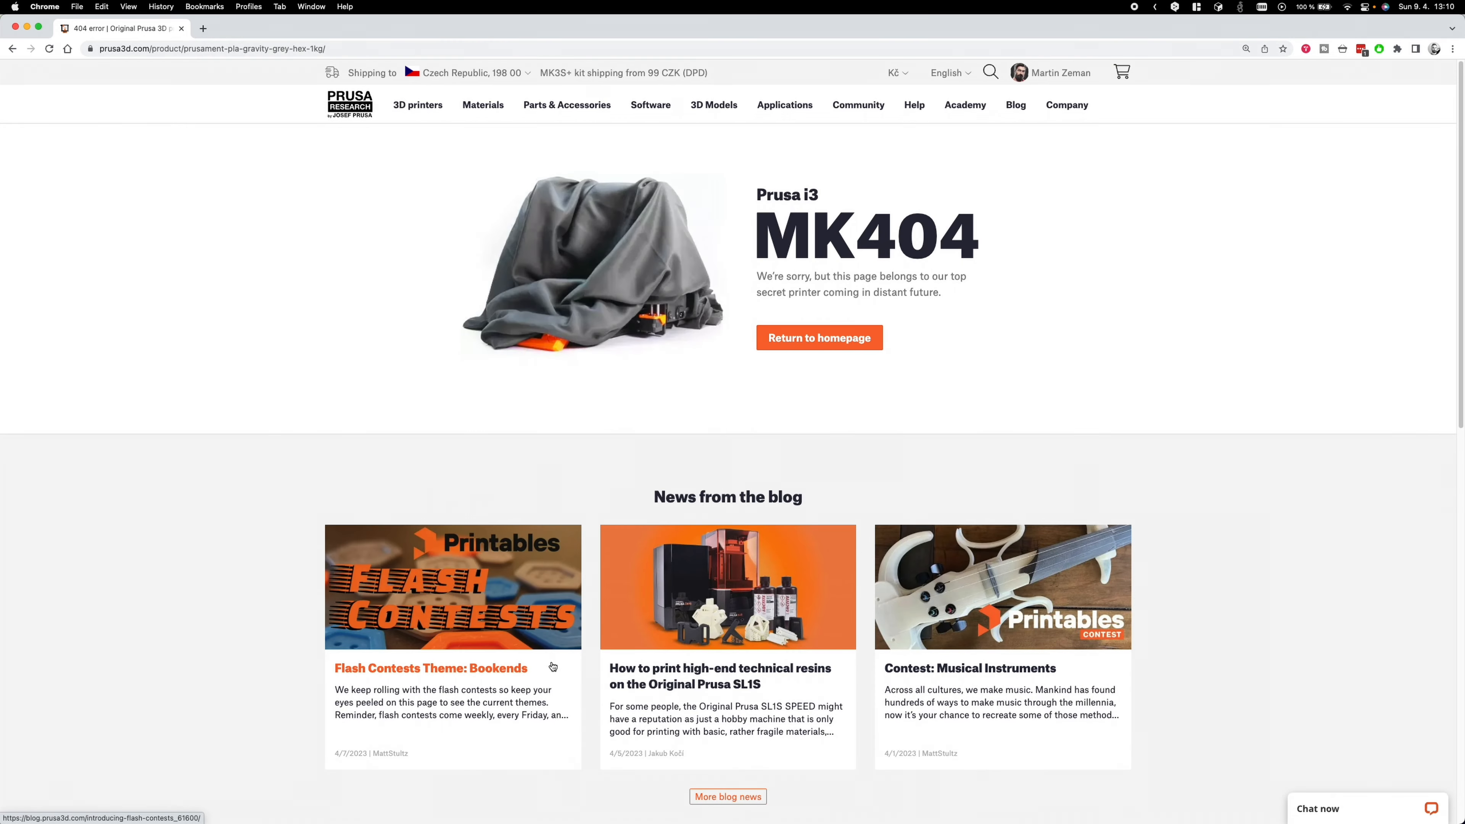